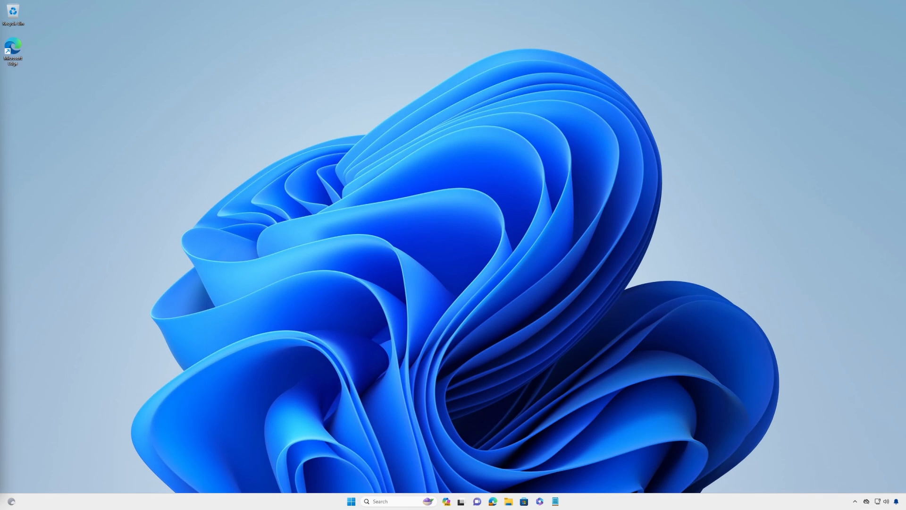
Step: Reach the Accessibility speech settings from Start > Settings
{"action": "left_click", "coordinate": [350, 501]}
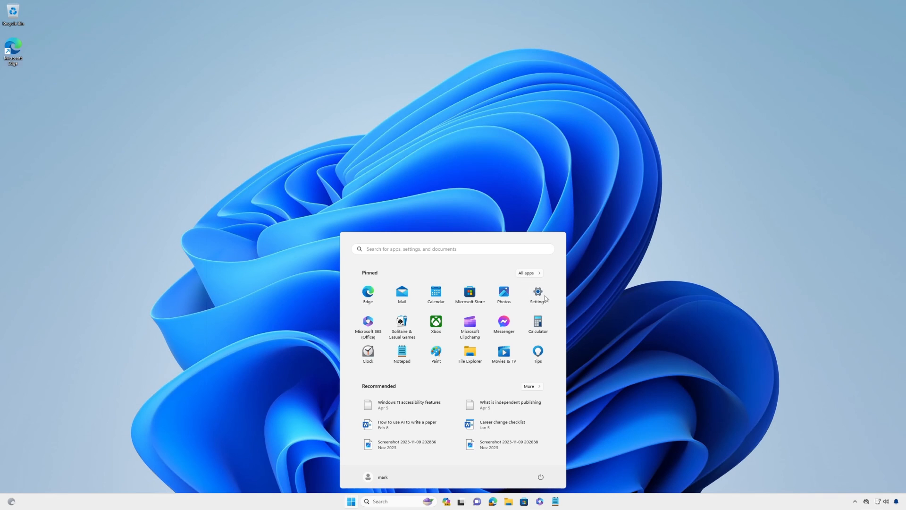
{"action": "left_click", "coordinate": [537, 292]}
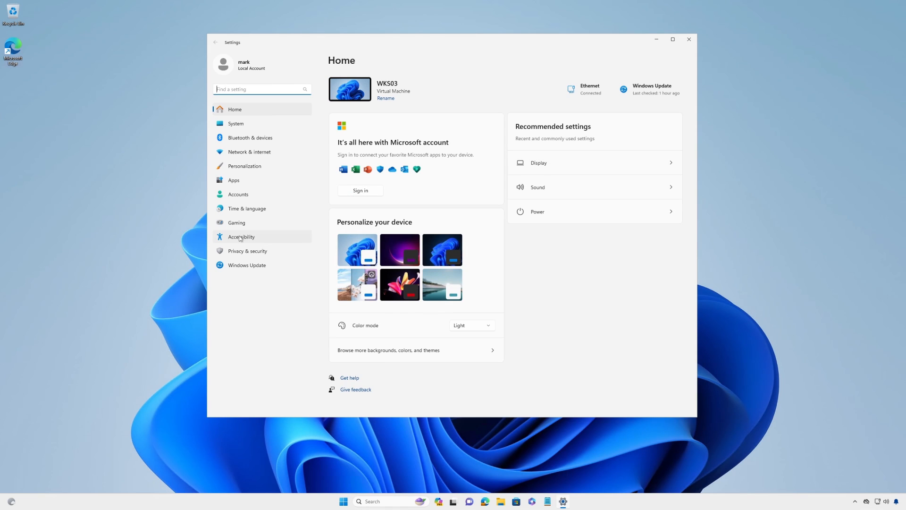
{"action": "left_click", "coordinate": [241, 236]}
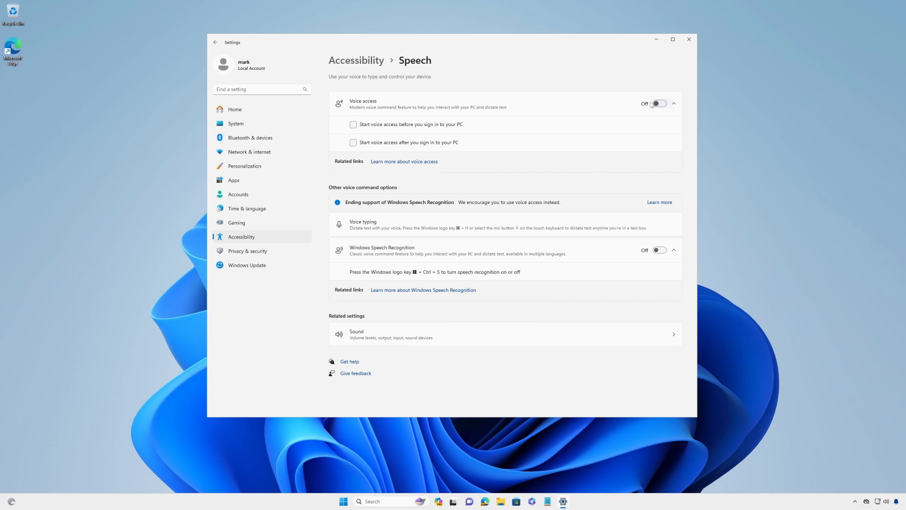
Step: Switch Voice access on and set it to start before and after signing in
{"action": "left_click", "coordinate": [658, 104]}
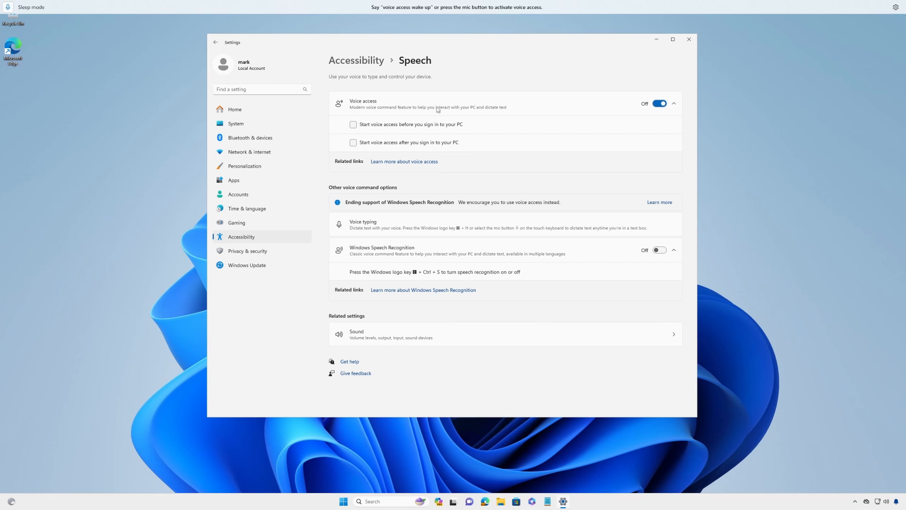
{"action": "left_click", "coordinate": [353, 125]}
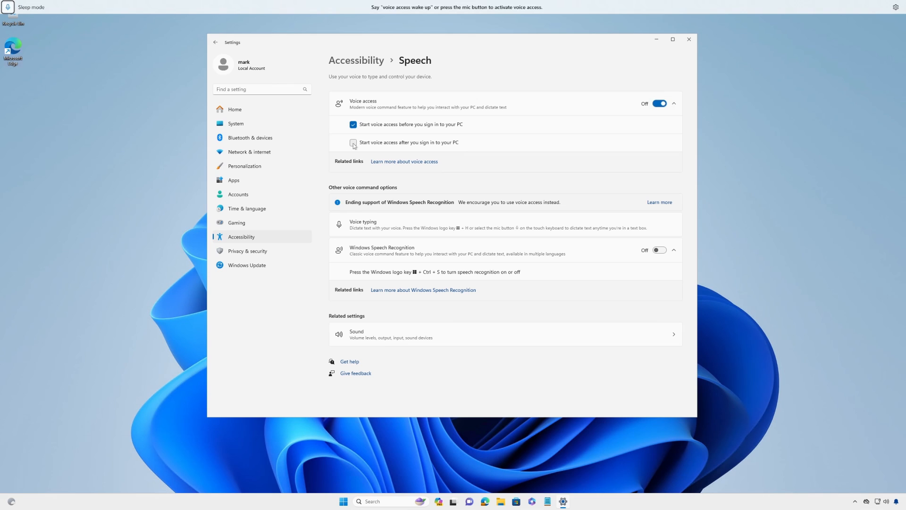
{"action": "left_click", "coordinate": [688, 40]}
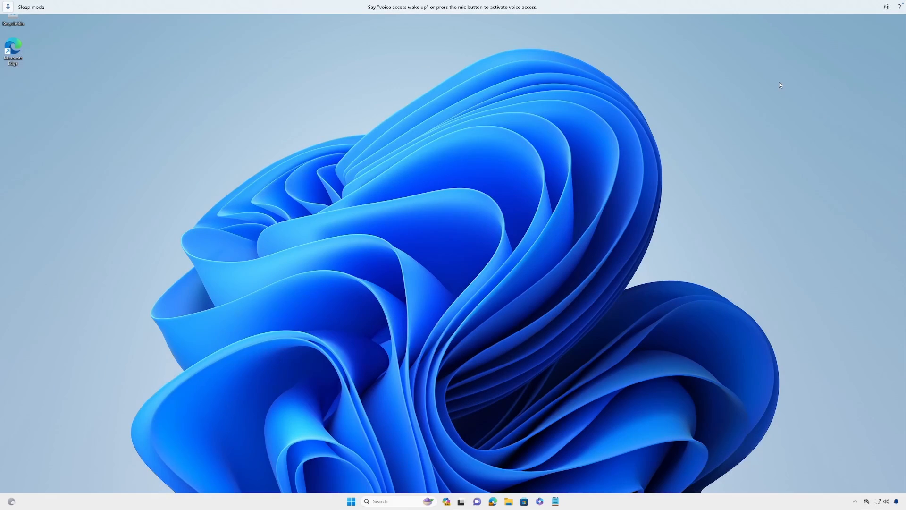
Step: Show the voice access options from the gear icon and point to Languages
{"action": "left_click", "coordinate": [886, 6]}
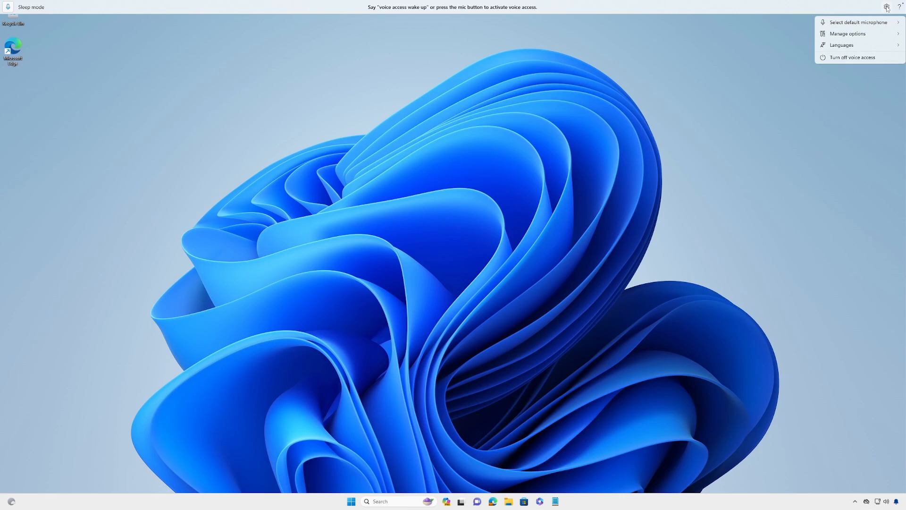
{"action": "mouse_move", "coordinate": [854, 45]}
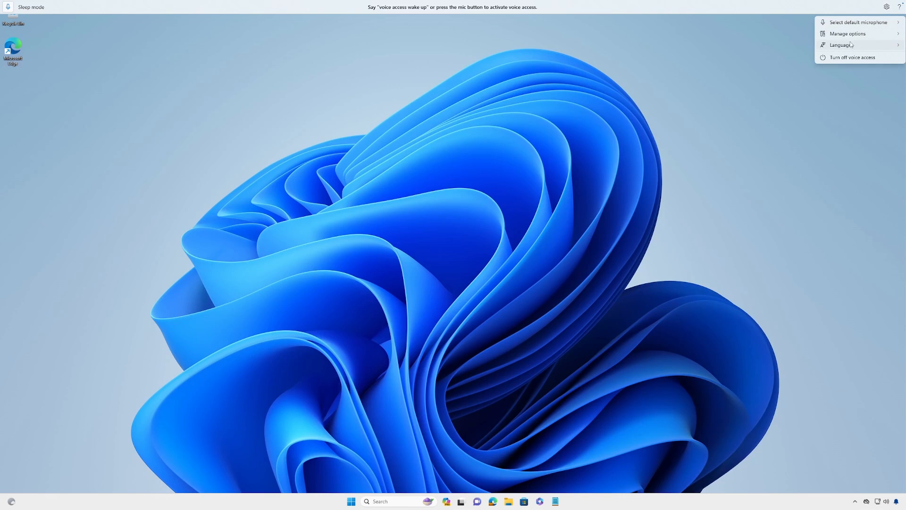
{"action": "left_click", "coordinate": [843, 45]}
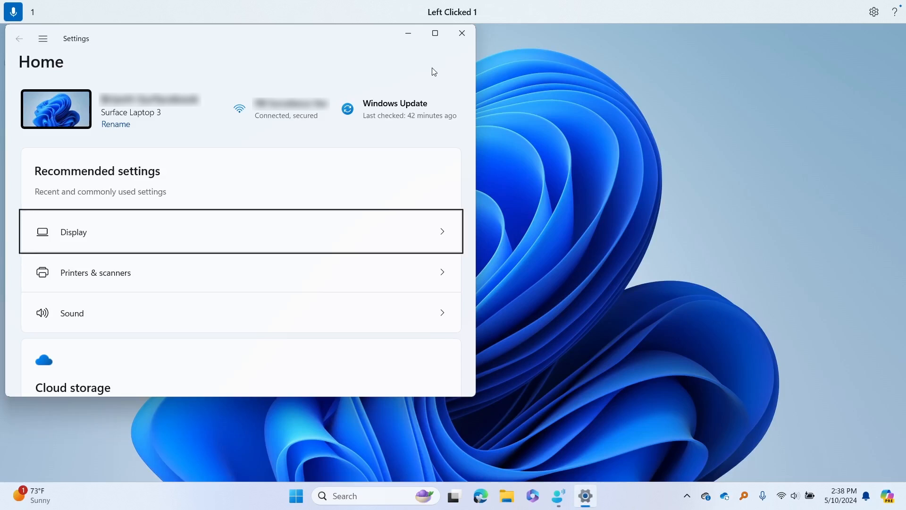
Step: In Display, turn Night light on, schedule it sunset to sunrise, and close Settings
{"action": "left_click", "coordinate": [74, 232]}
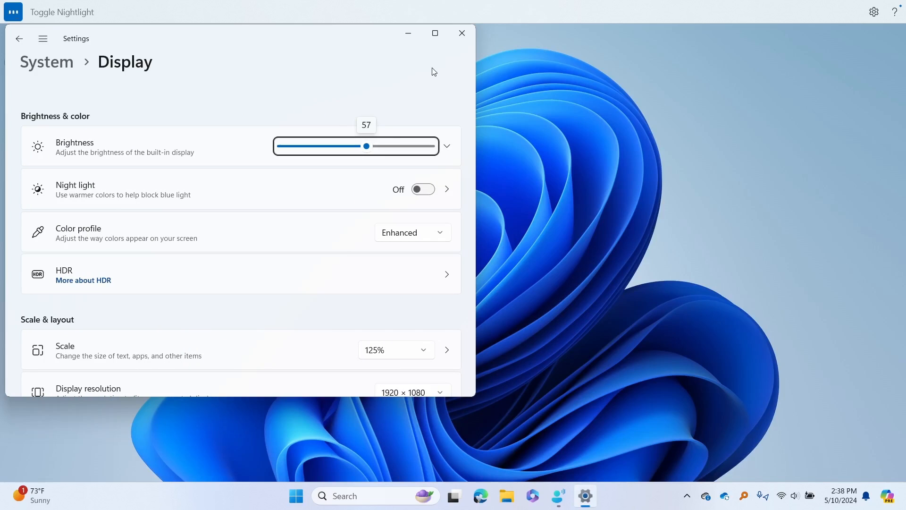
{"action": "left_click", "coordinate": [423, 189]}
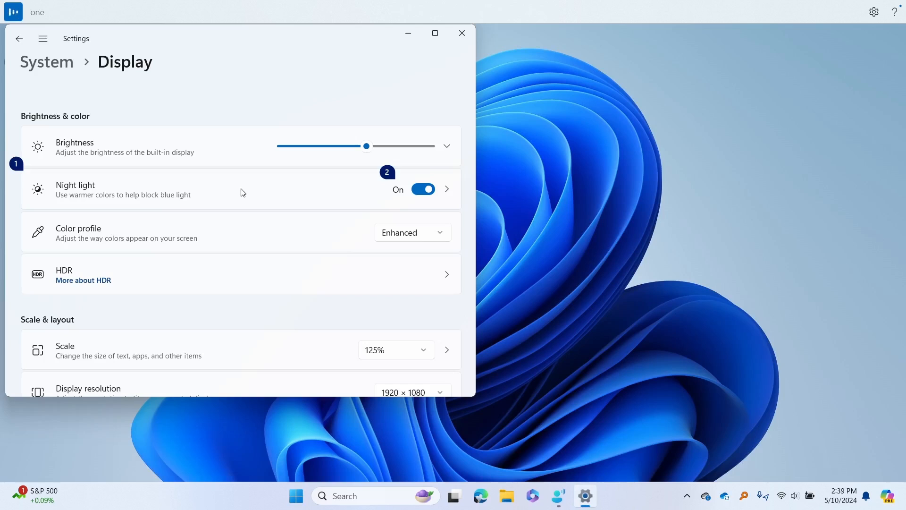
{"action": "left_click", "coordinate": [446, 188]}
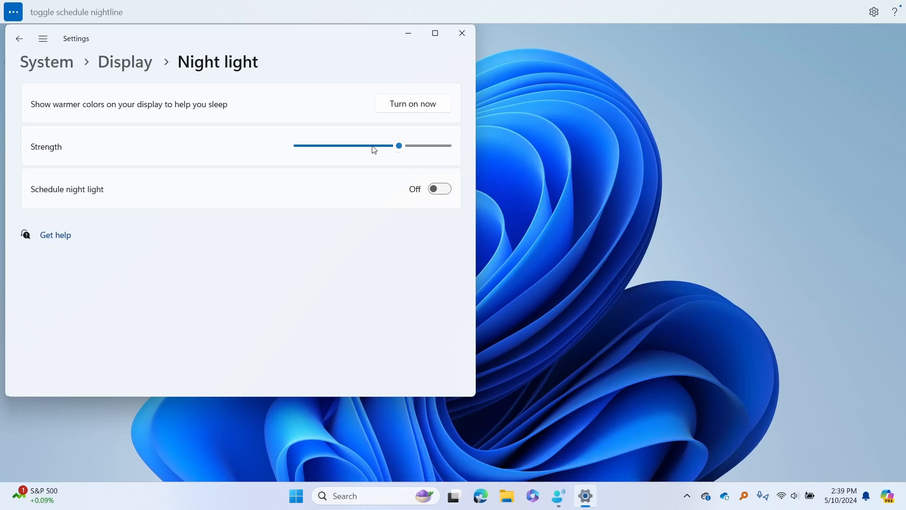
{"action": "left_click", "coordinate": [431, 189]}
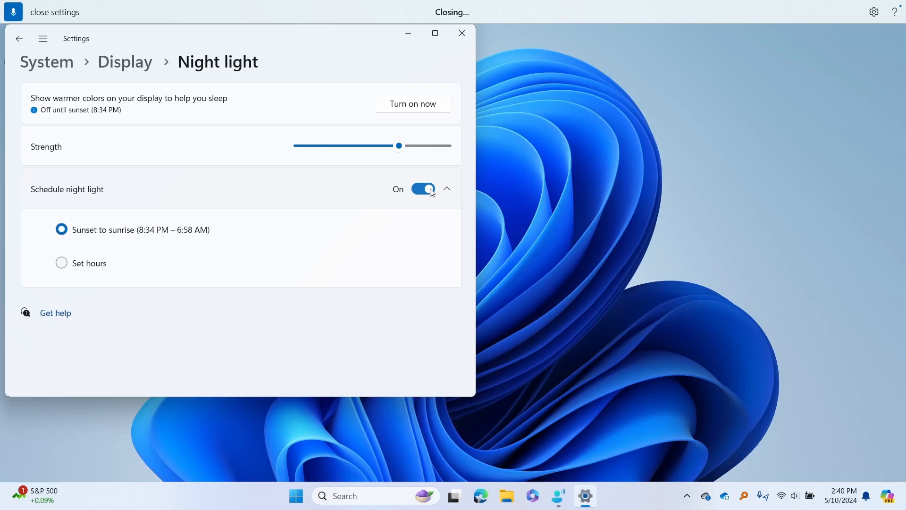
{"action": "left_click", "coordinate": [461, 33]}
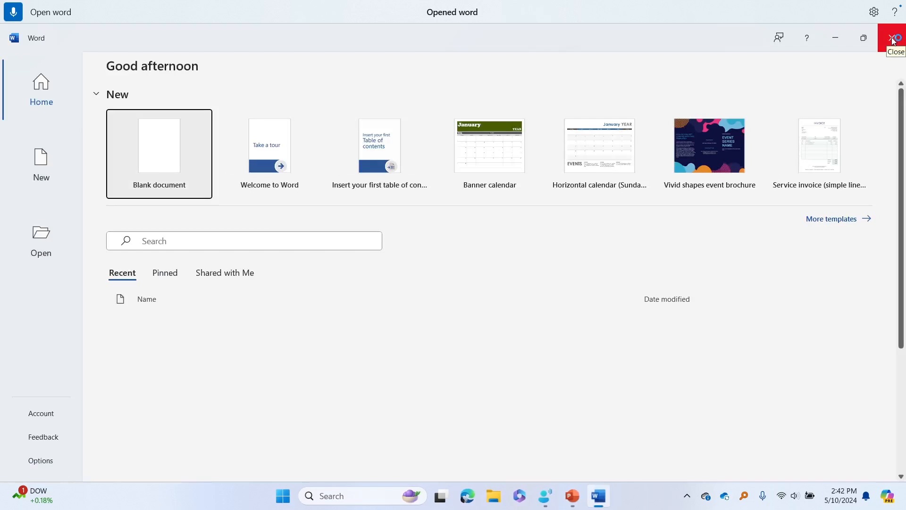
Step: Close the Word start screen, leaving the desktop showing
{"action": "left_click", "coordinate": [892, 37]}
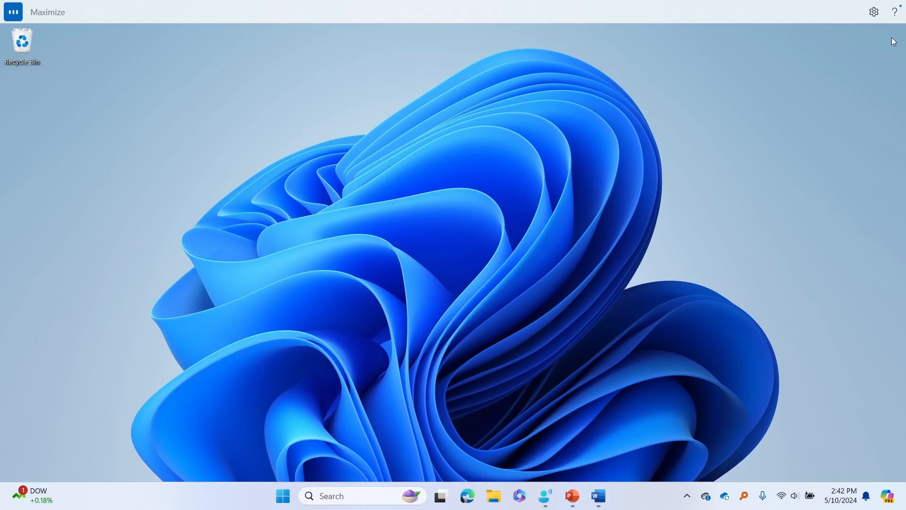
{"action": "left_click", "coordinate": [597, 495]}
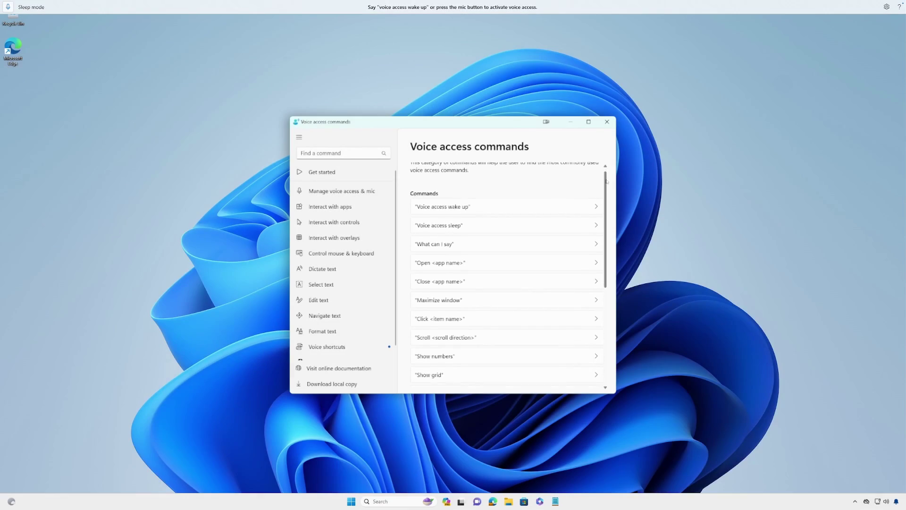
{"action": "scroll", "scroll_direction": "down", "scroll_amount": 3}
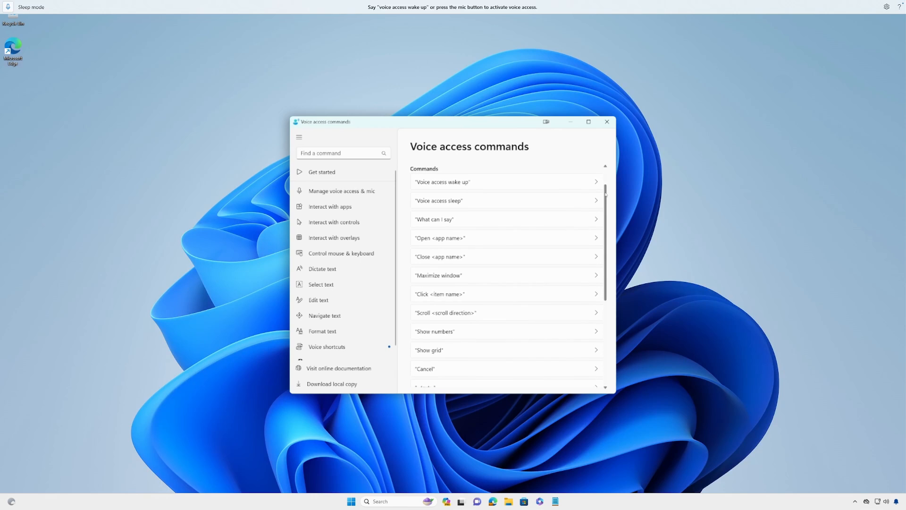
{"action": "scroll", "scroll_direction": "down", "scroll_amount": 3}
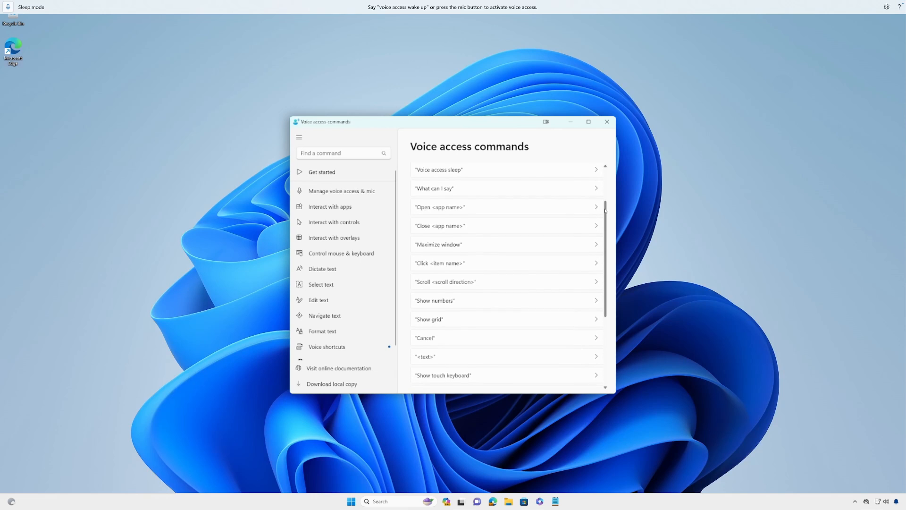
{"action": "scroll", "scroll_direction": "down", "scroll_amount": 3}
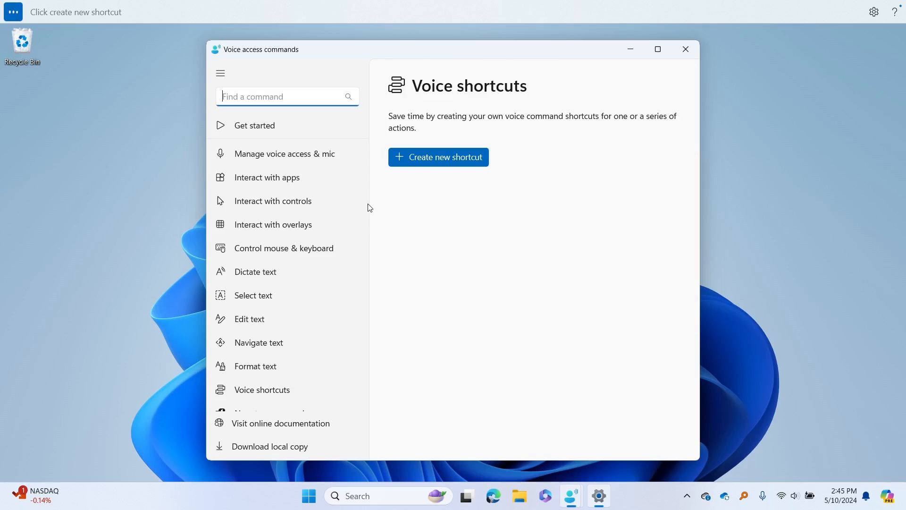
Step: Create a voice shortcut 'Open my blog' with an Open URL action to myblog.contoso.com and save it
{"action": "left_click", "coordinate": [438, 157]}
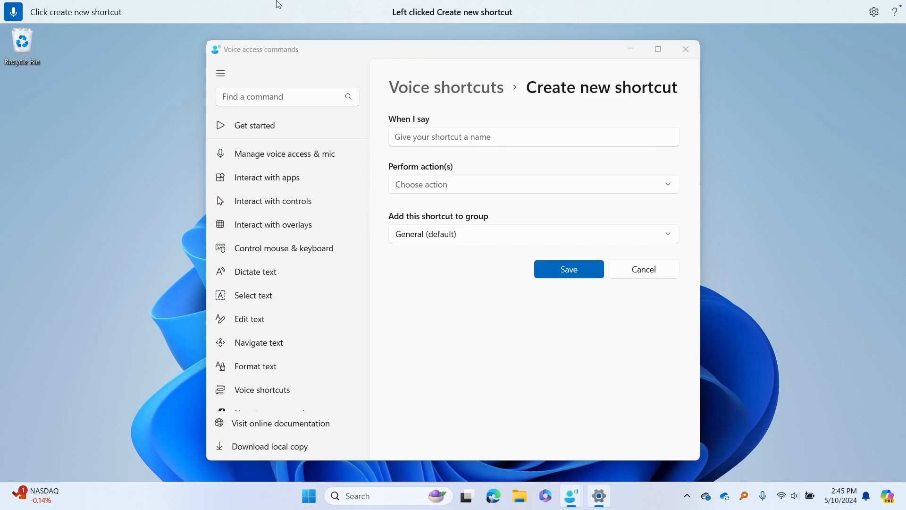
{"action": "type", "text": "Open my"}
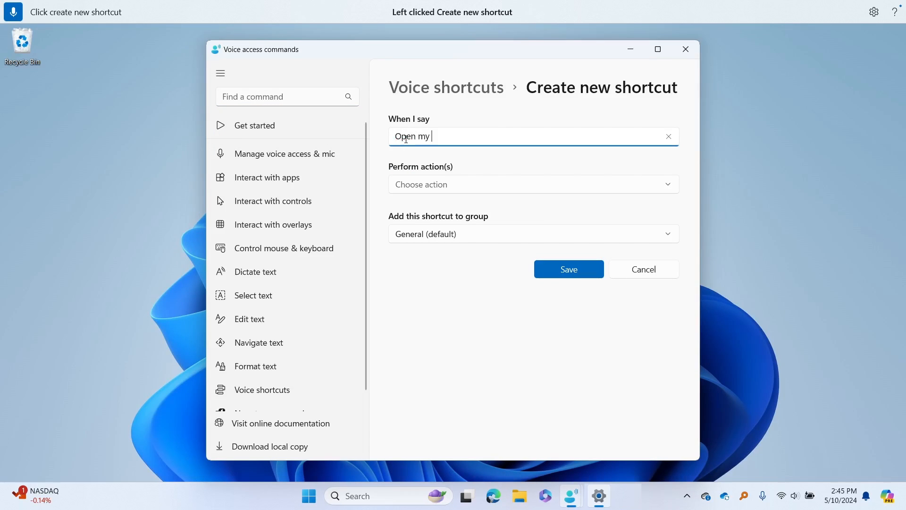
{"action": "left_click", "coordinate": [534, 184]}
{"action": "type", "text": "m"}
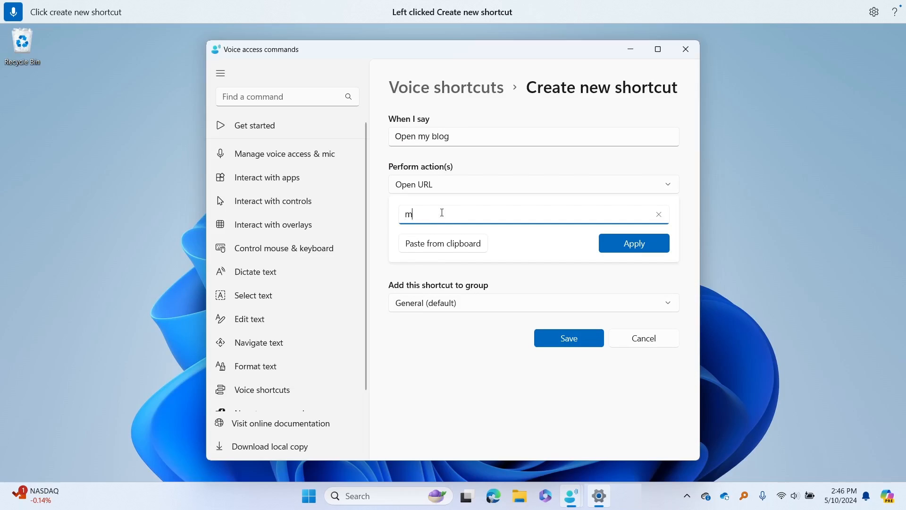
{"action": "type", "text": "yblog.contoso.com"}
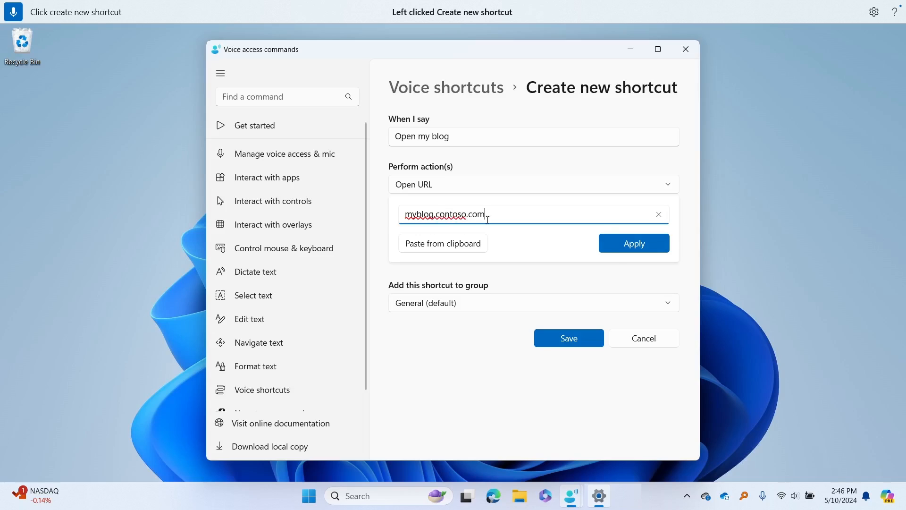
{"action": "left_click", "coordinate": [634, 243]}
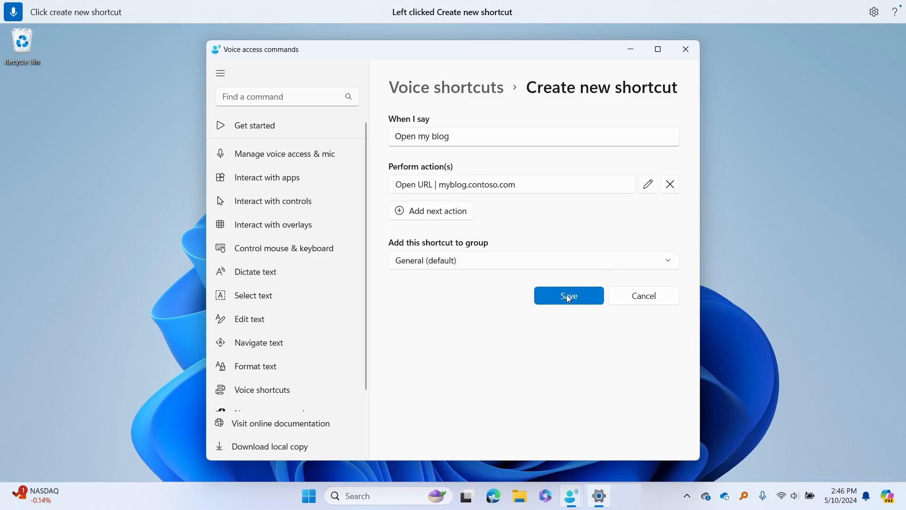
{"action": "left_click", "coordinate": [569, 295]}
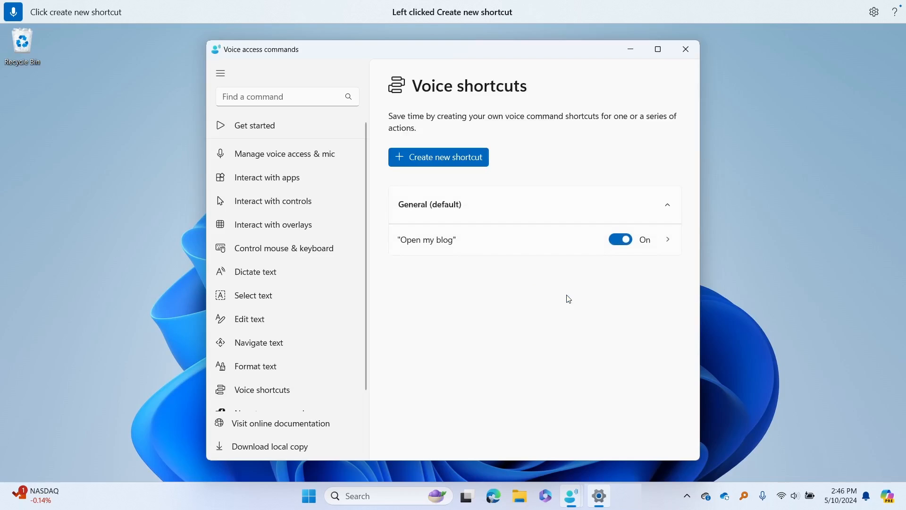